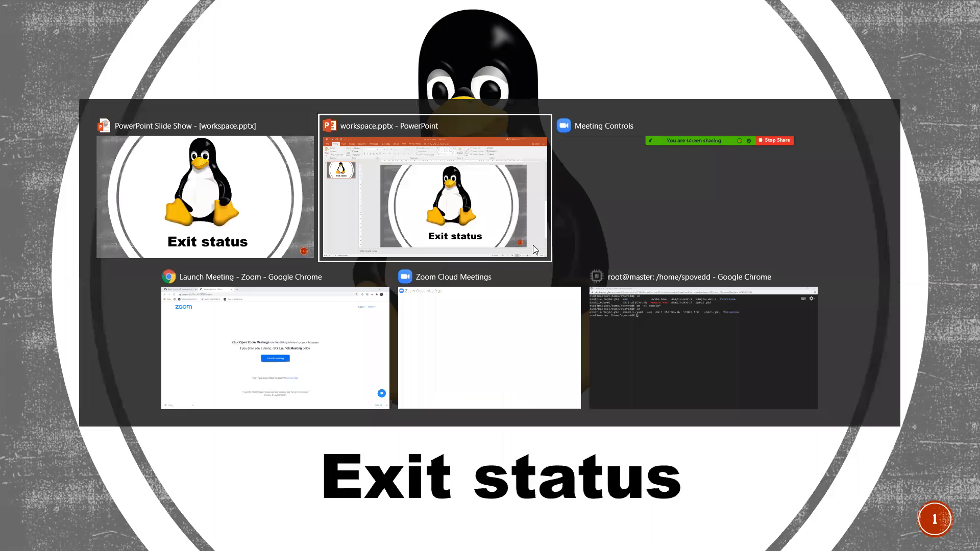
Step: Switch to the root@master Chrome window holding the SSH terminal via Alt+Tab
left_click(490, 348)
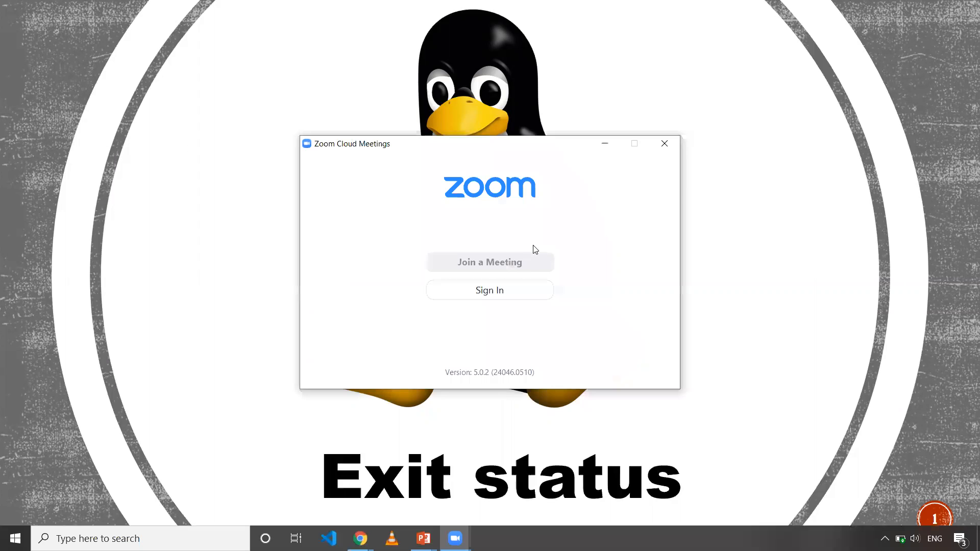
key("Alt+Tab")
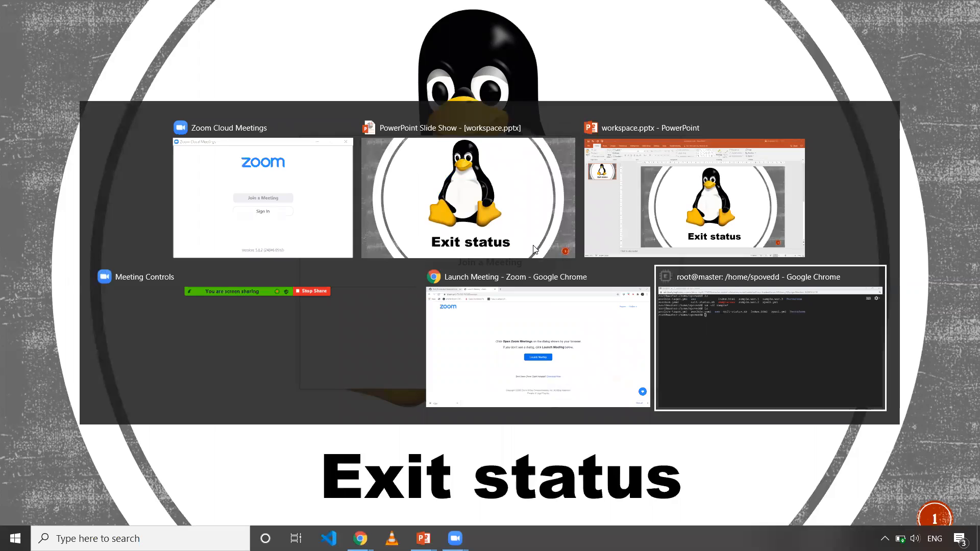
left_click(770, 340)
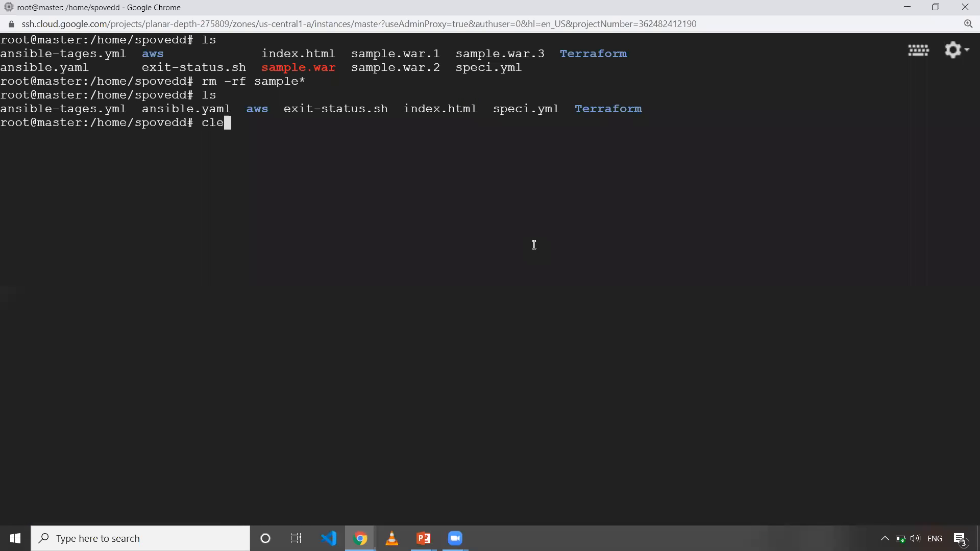
Step: Clear the terminal, relist the home directory, and start echoing the last exit status
type("ar")
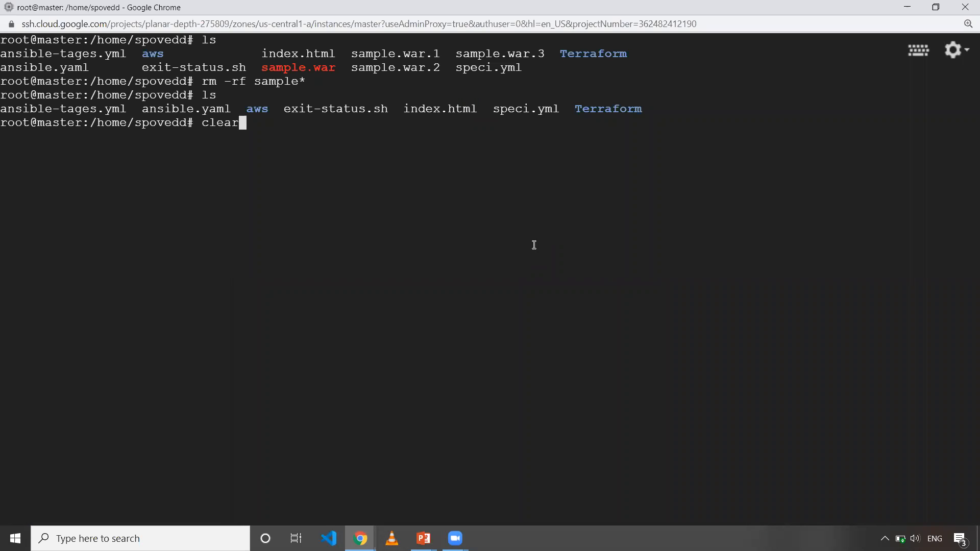
key("Return")
type("ls")
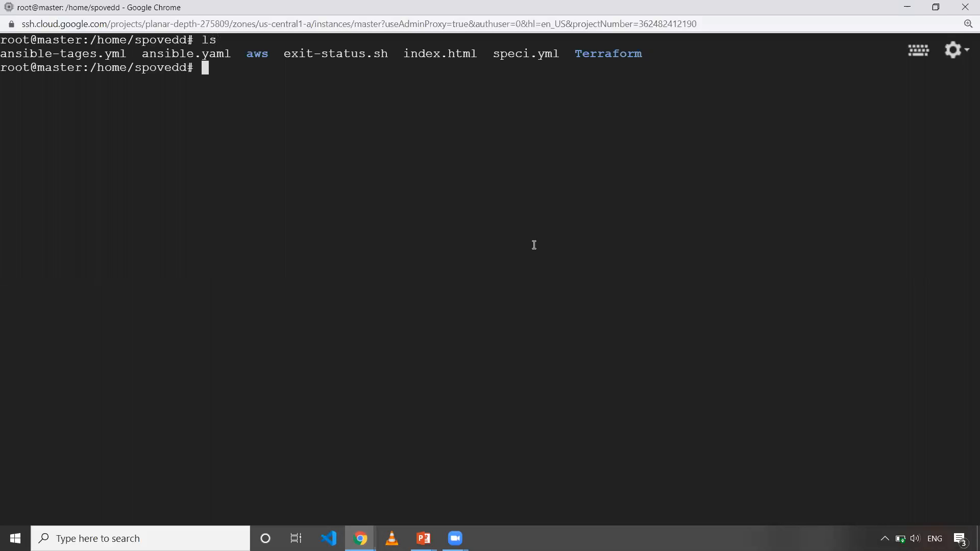
mouse_move(217, 49)
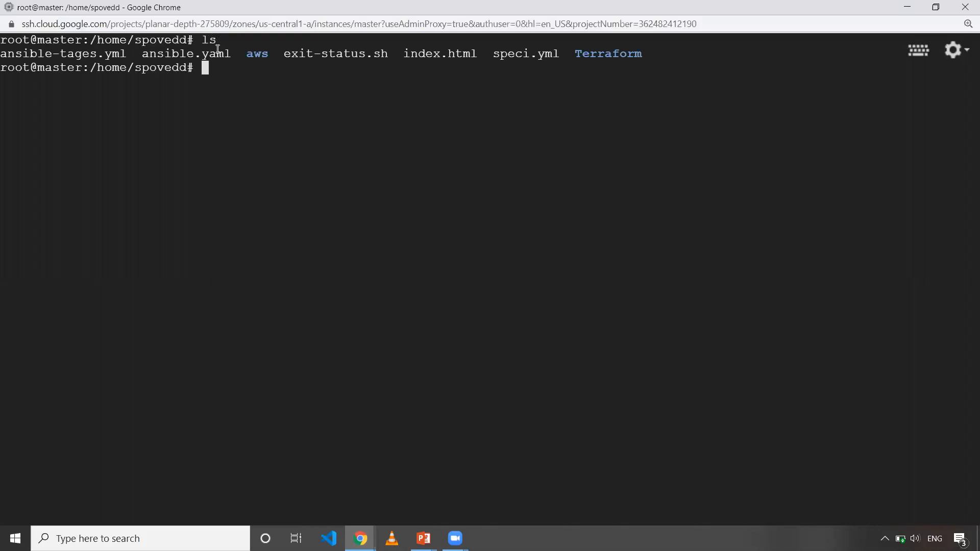
mouse_move(222, 89)
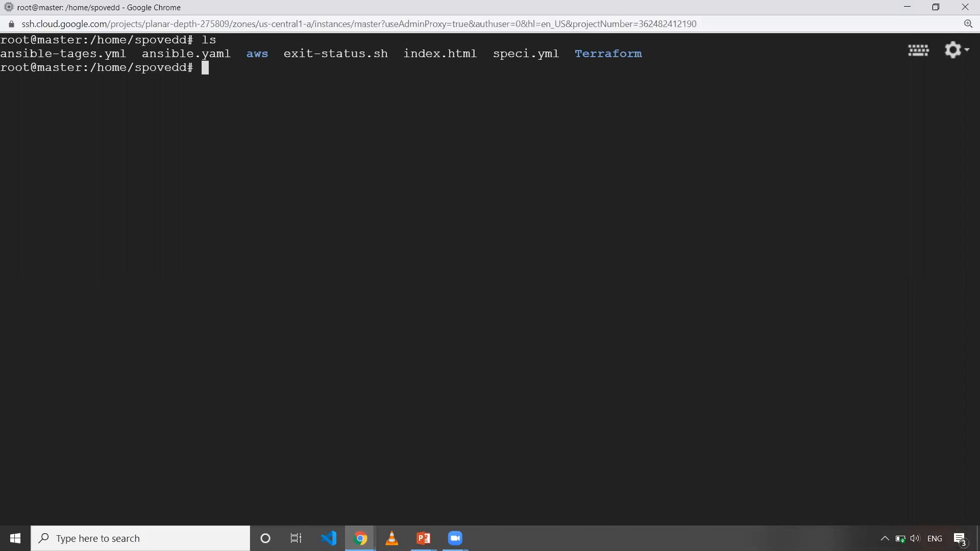
type("echo $?")
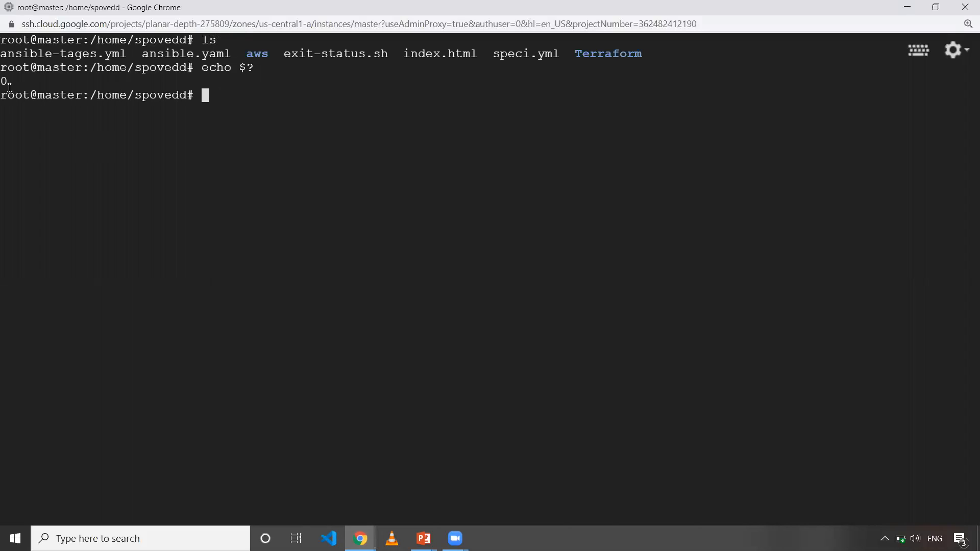
mouse_move(164, 171)
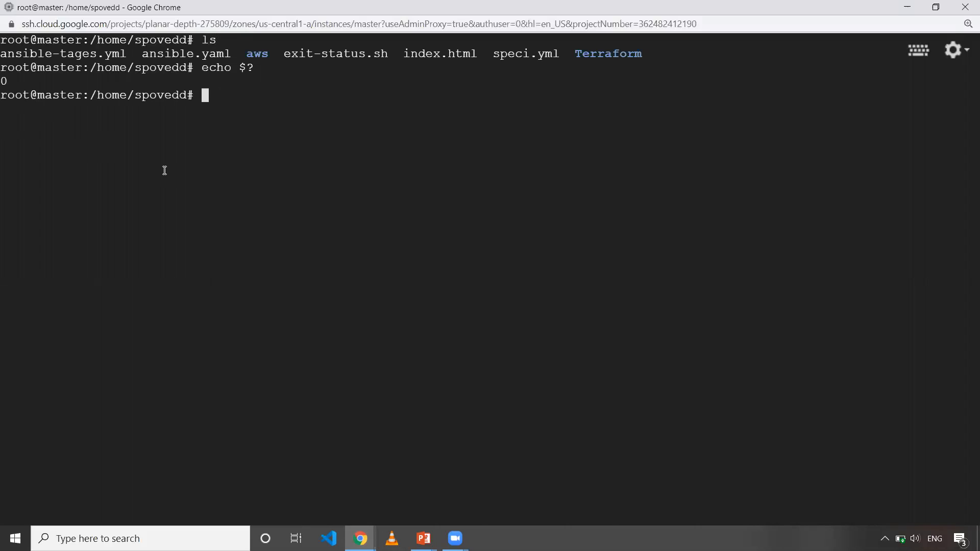
Step: Run the made-up command 'bhgbkjghg' and echo $? to show exit status 127
type("bhgbkjghg")
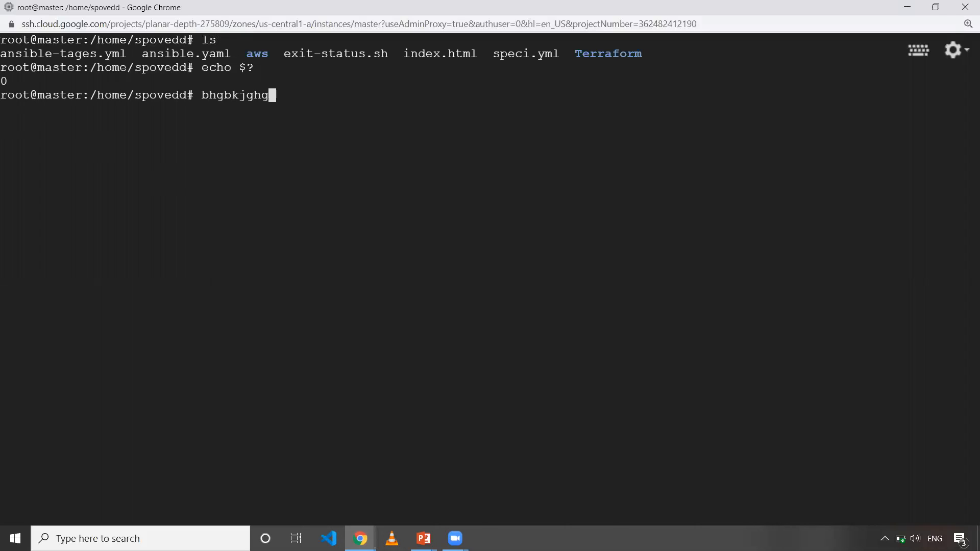
key("Return")
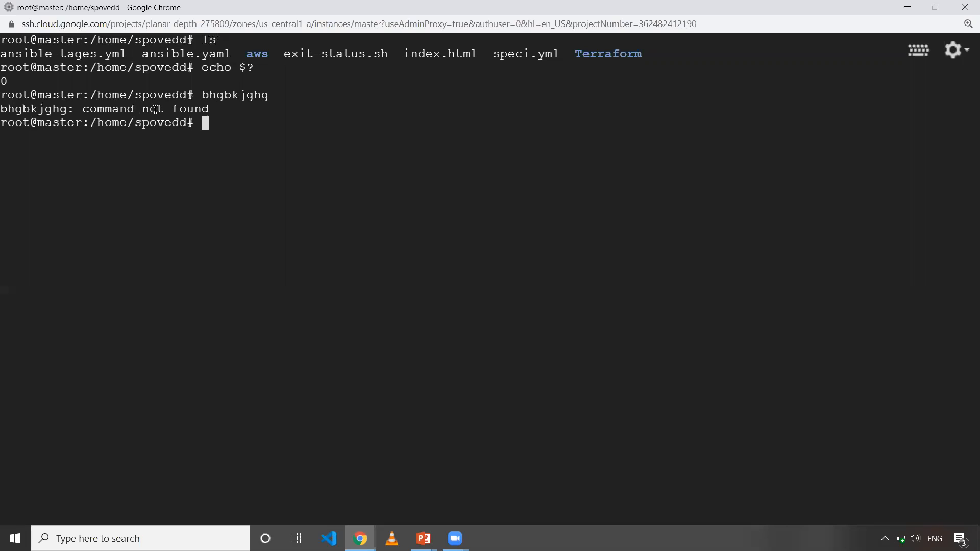
type("echo $?")
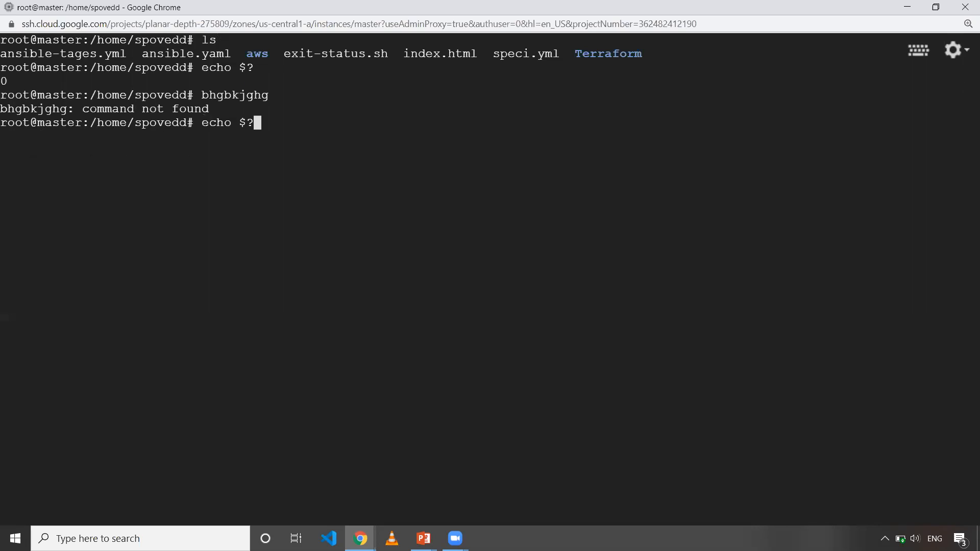
key("Return")
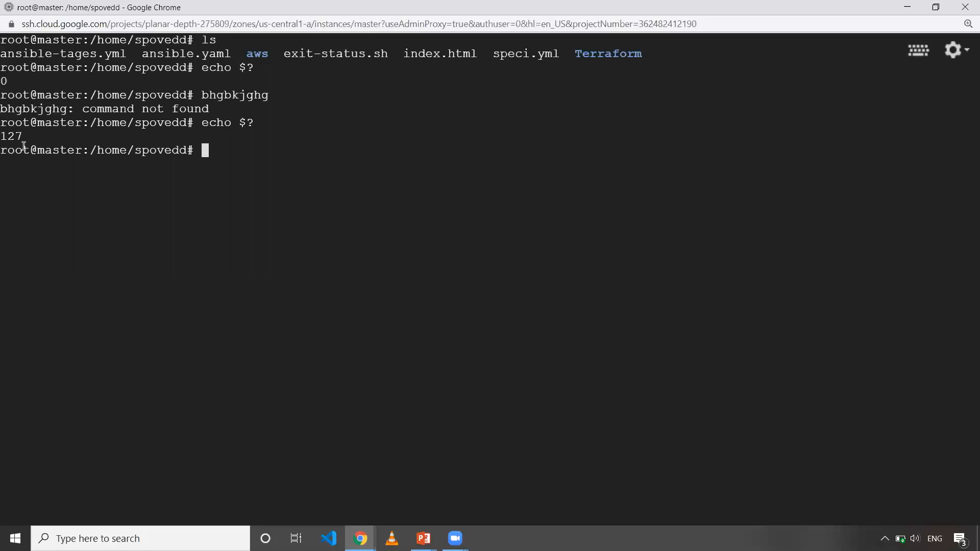
type("clear")
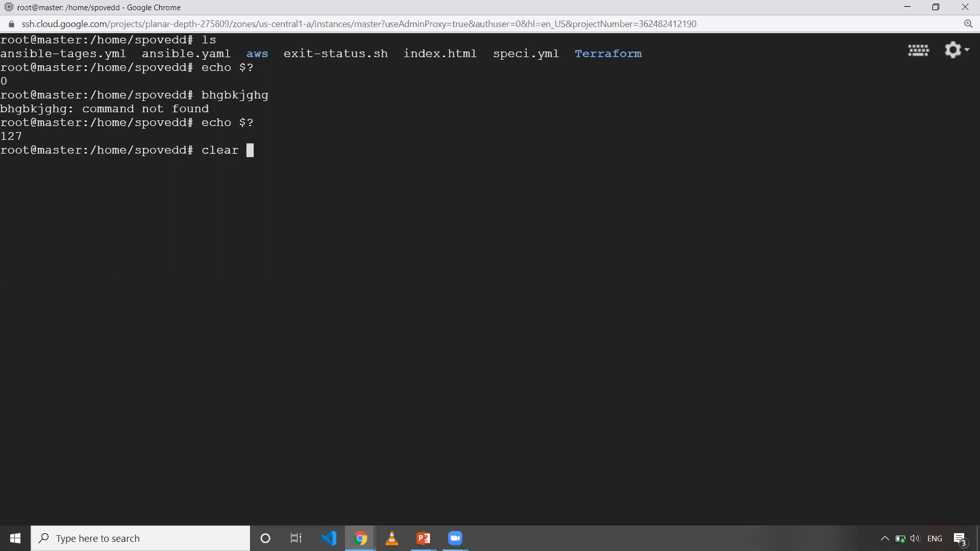
Step: Clear the screen, show exit-status.sh with its wget URL highlighted, and prepare sh exit-status.sh
key("Return")
type("cat exit-status.sh")
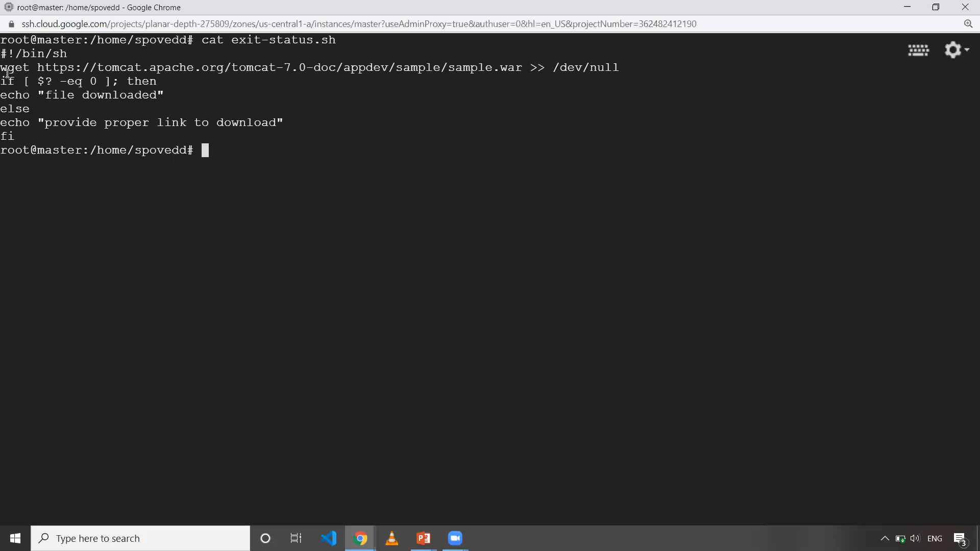
double_click(33, 53)
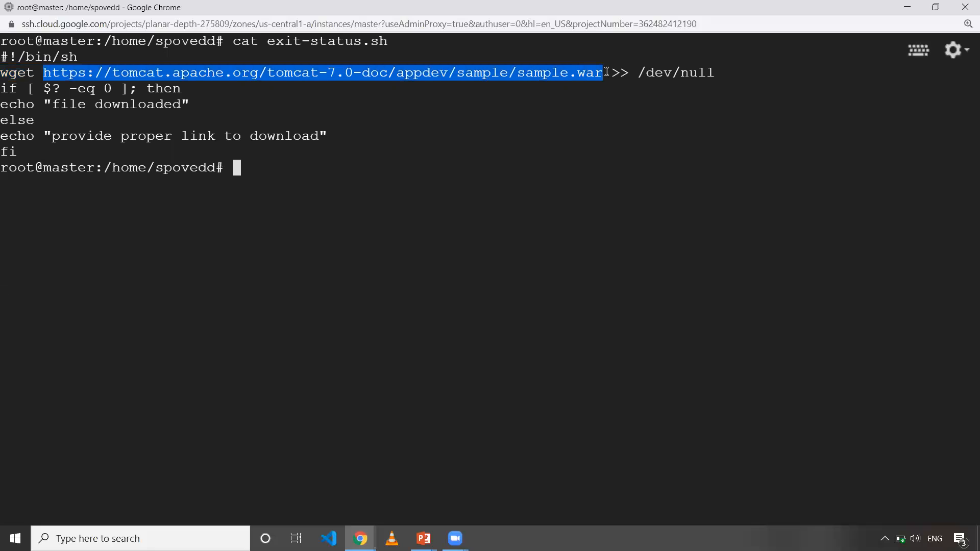
mouse_move(53, 104)
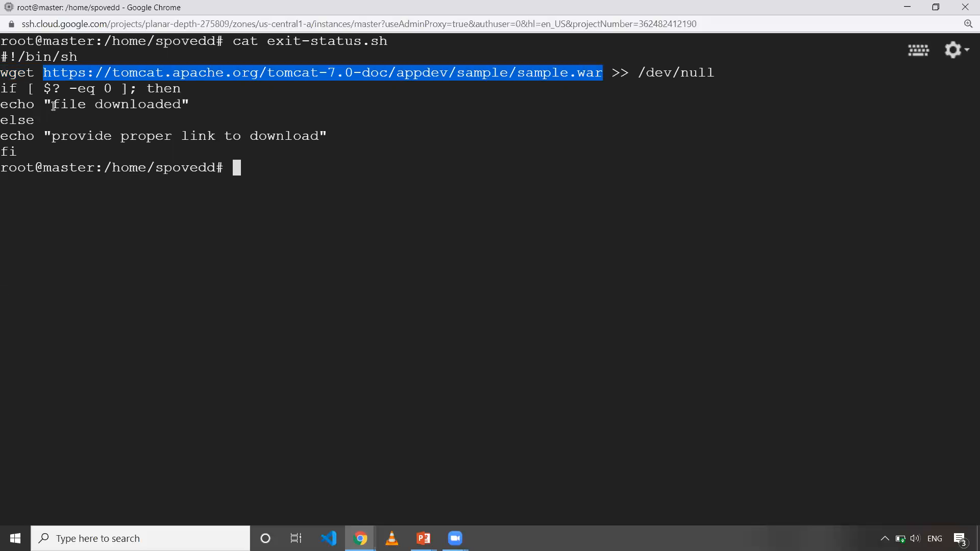
mouse_move(42, 136)
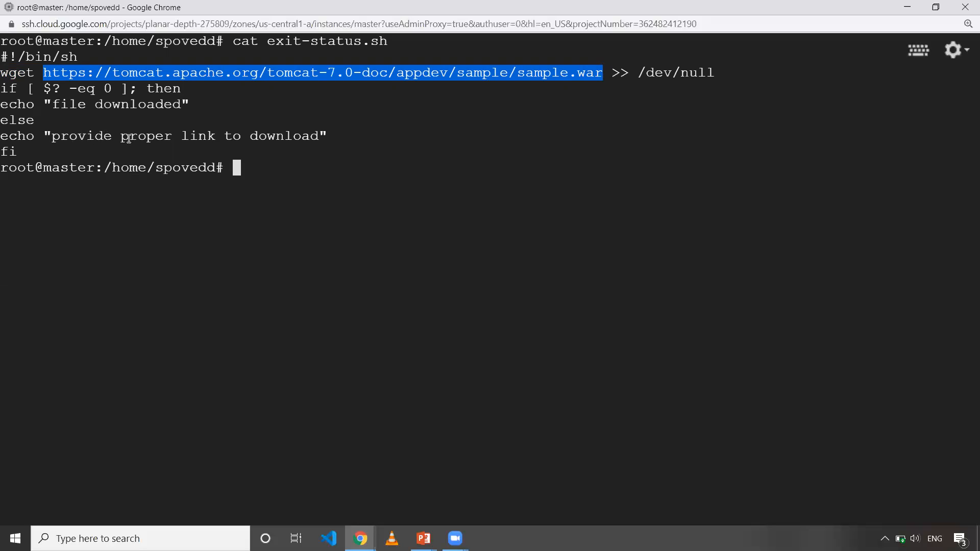
mouse_move(122, 145)
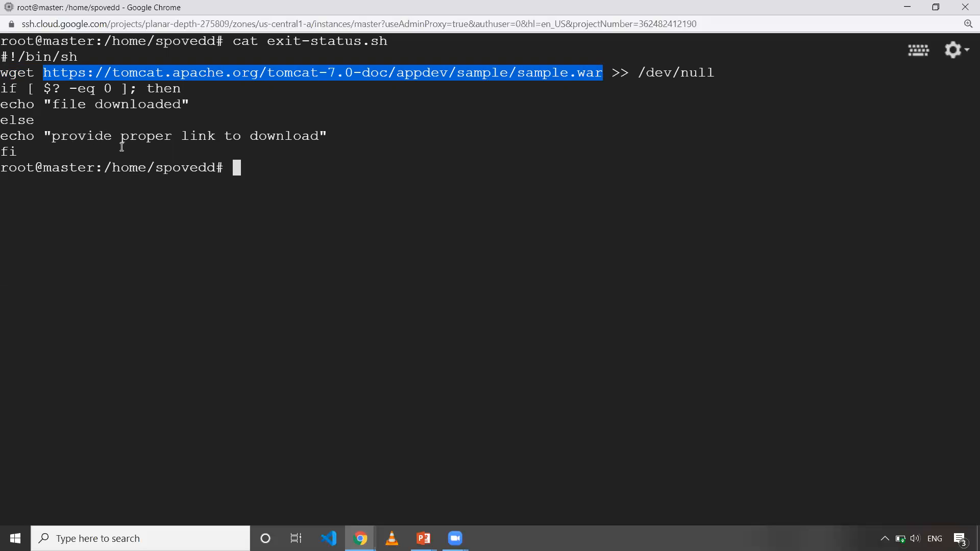
mouse_move(326, 159)
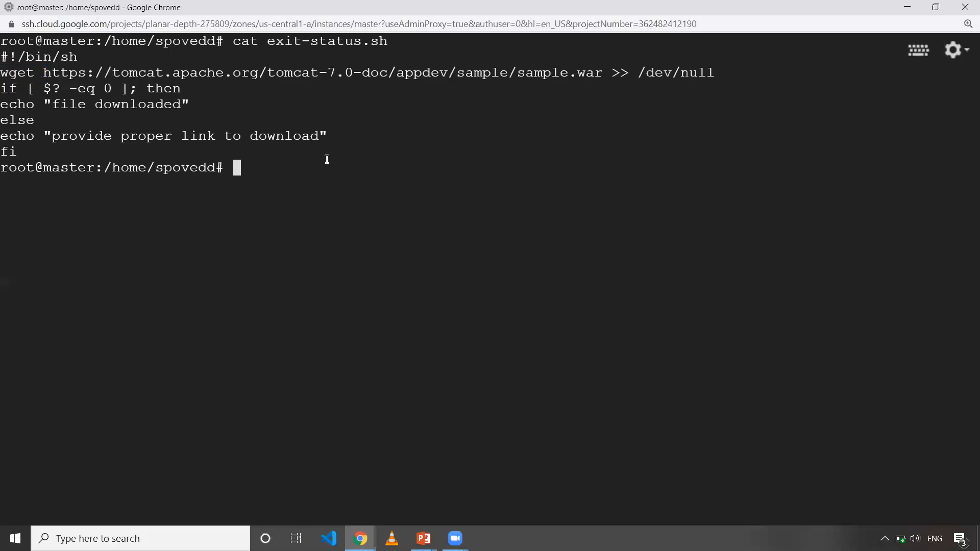
type("sh exit-status.sh")
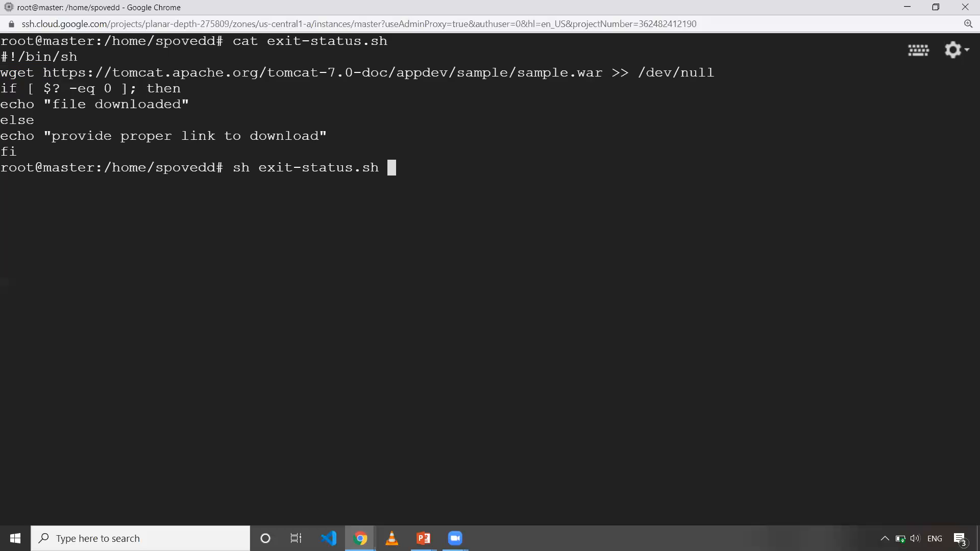
Step: Execute exit-status.sh so it downloads sample.war and prints 'file downloaded'
key("Return")
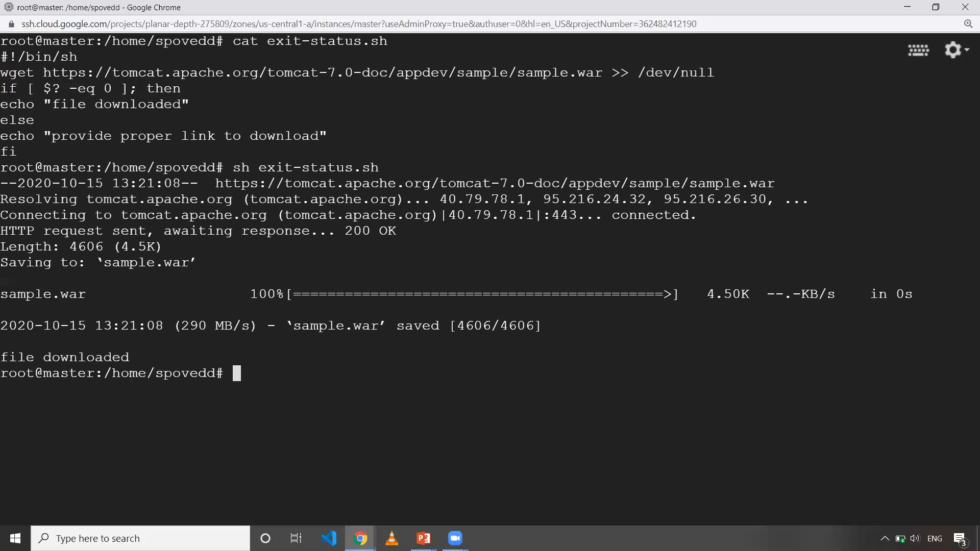
type("vi exit-status.sh")
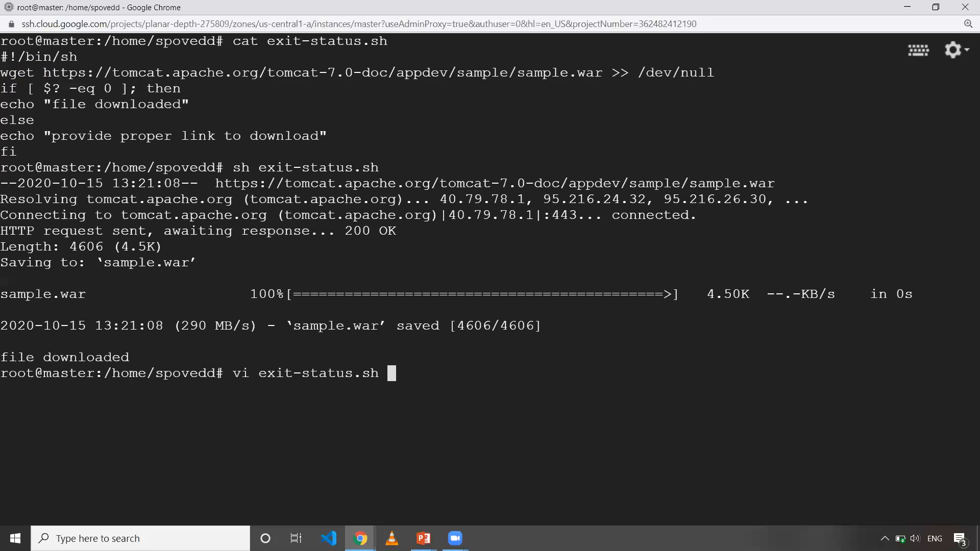
Step: Open exit-status.sh in vi, quit, and open it in the editor again
key("Return")
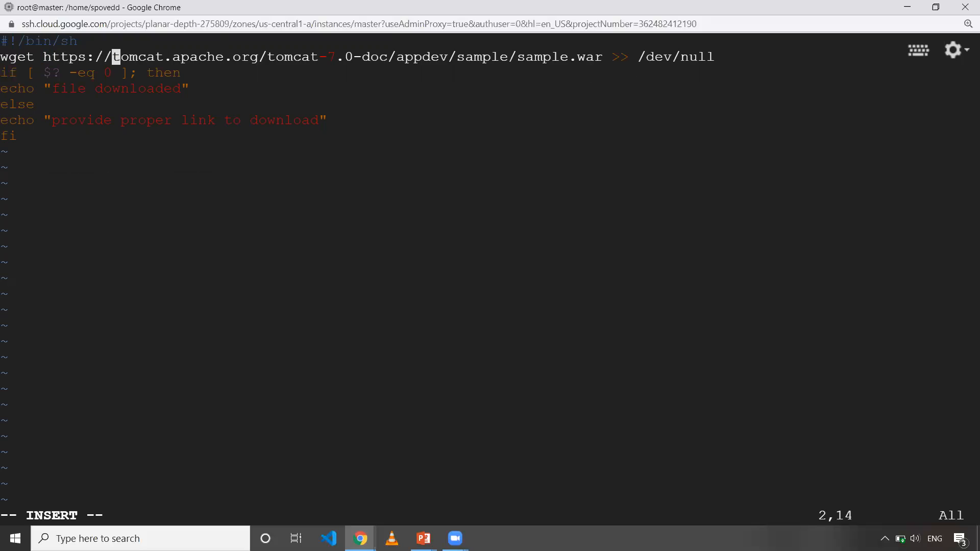
type("fjfhfj")
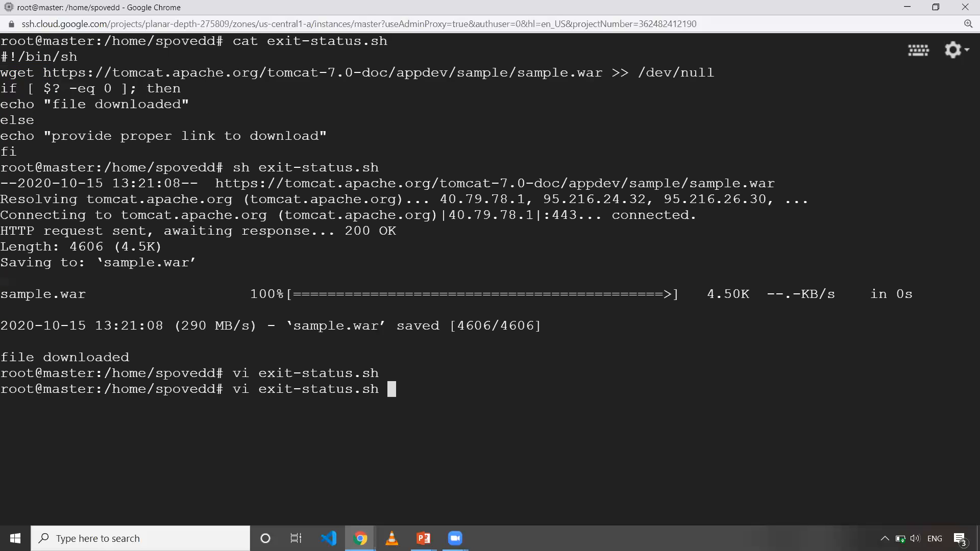
key("Return")
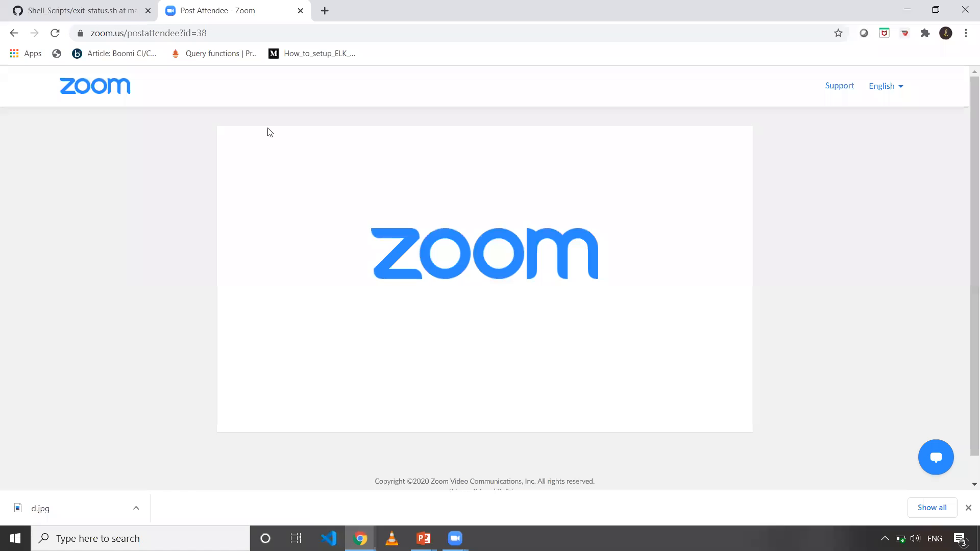
Step: Show exit-status.sh in the DeekshithSN Shell_Scripts repository on GitHub
left_click(75, 11)
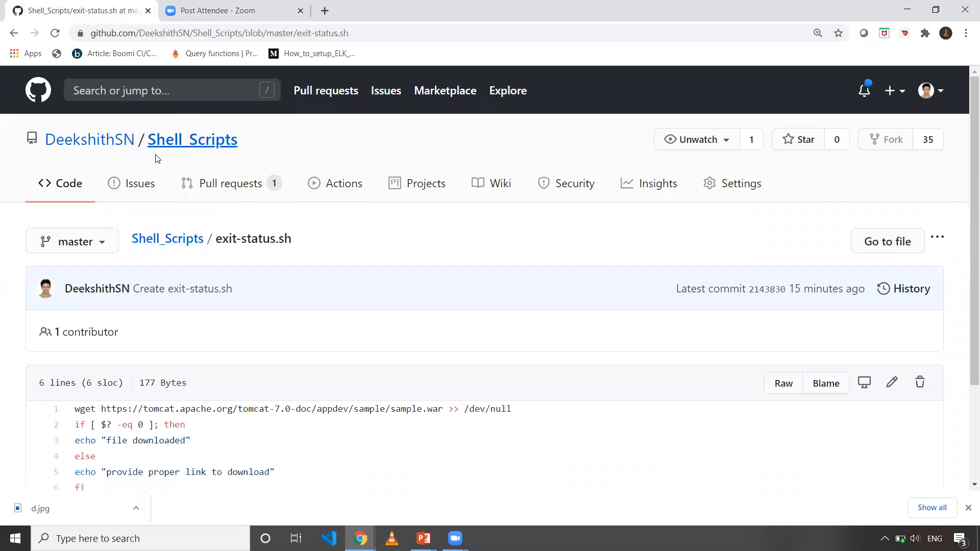
mouse_move(203, 139)
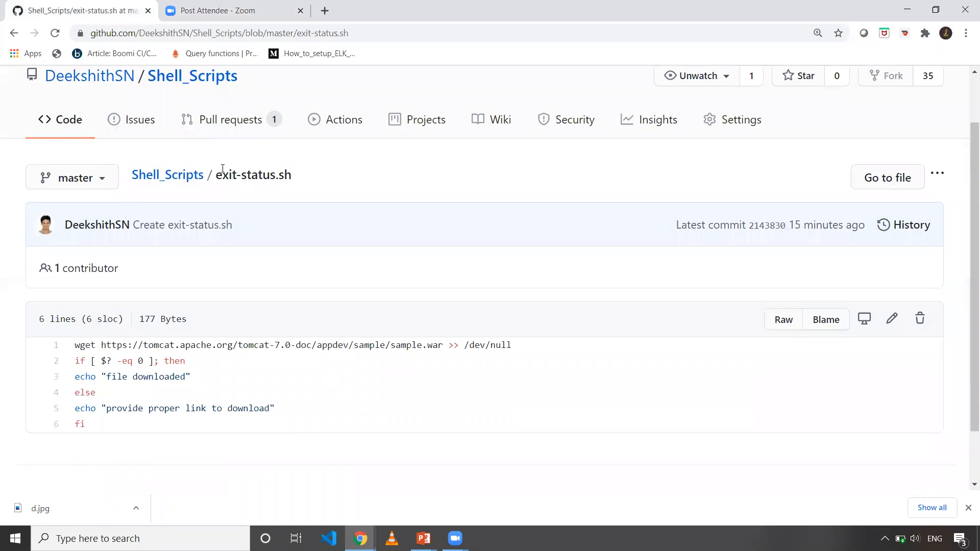
mouse_move(298, 182)
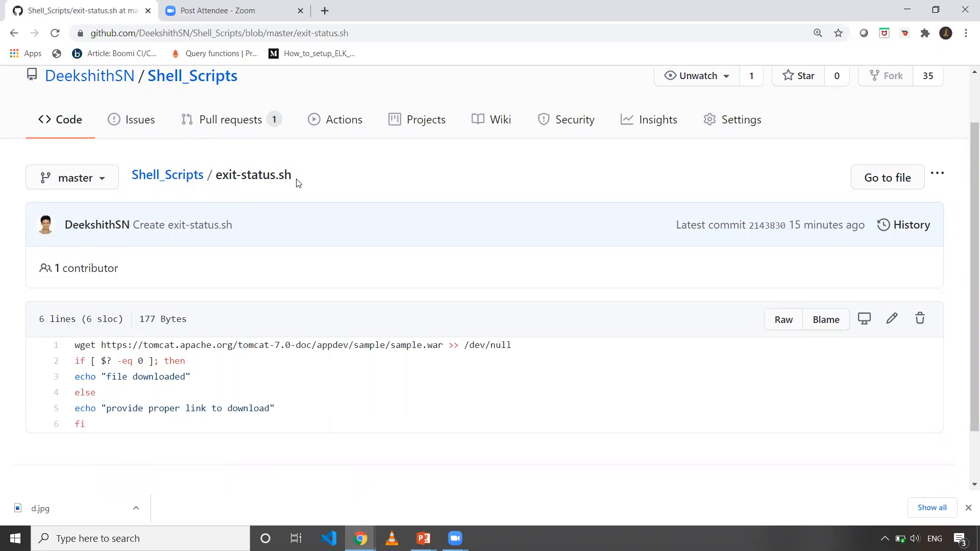
mouse_move(74, 488)
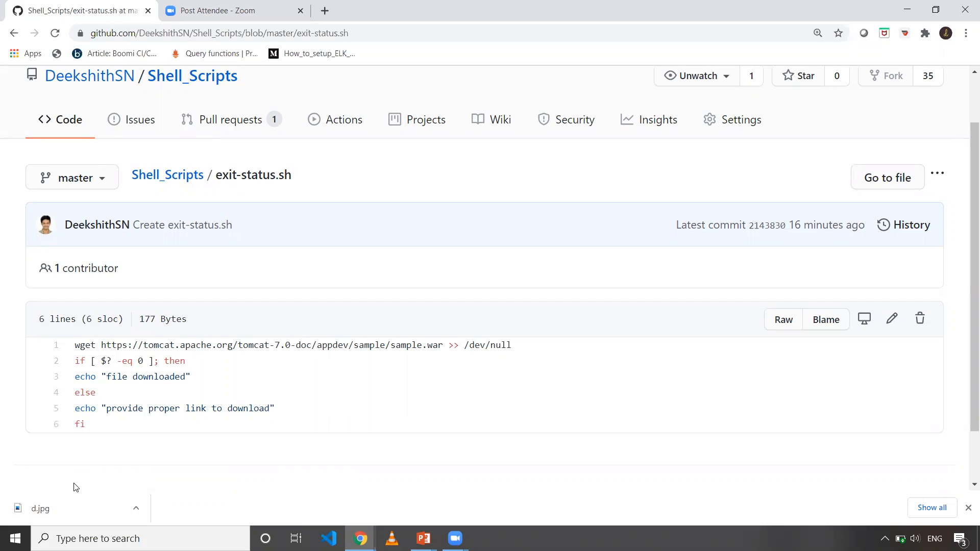
mouse_move(276, 40)
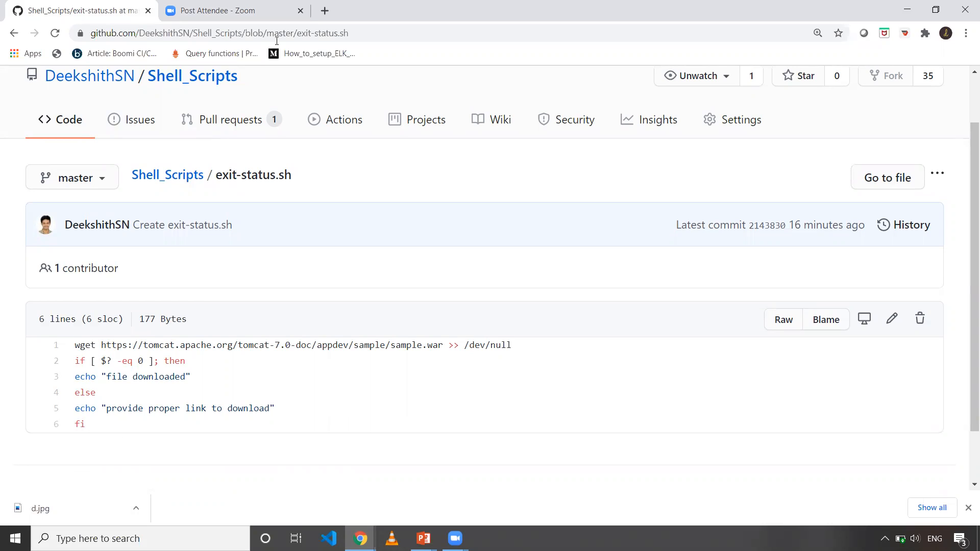